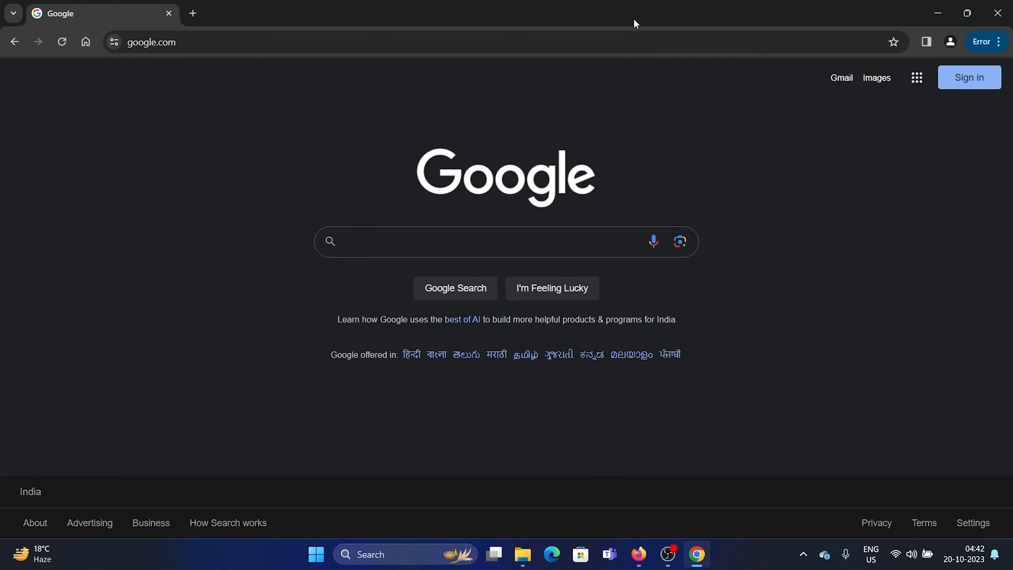
{"action": "mouse_move", "coordinate": [630, 24]}
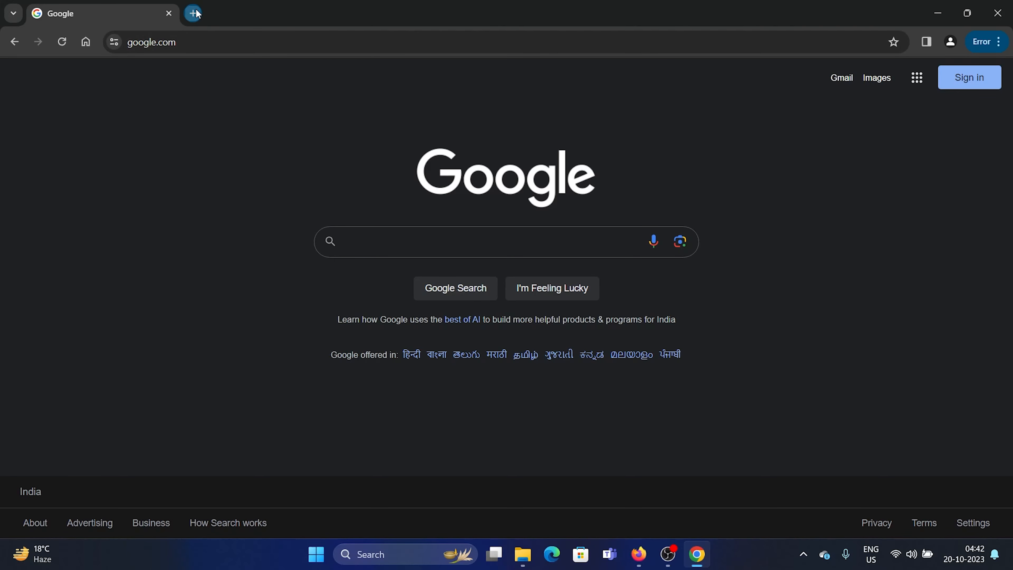
Search for "karan" in a second tab to show the current engine's results page
{"action": "type", "text": "karan"}
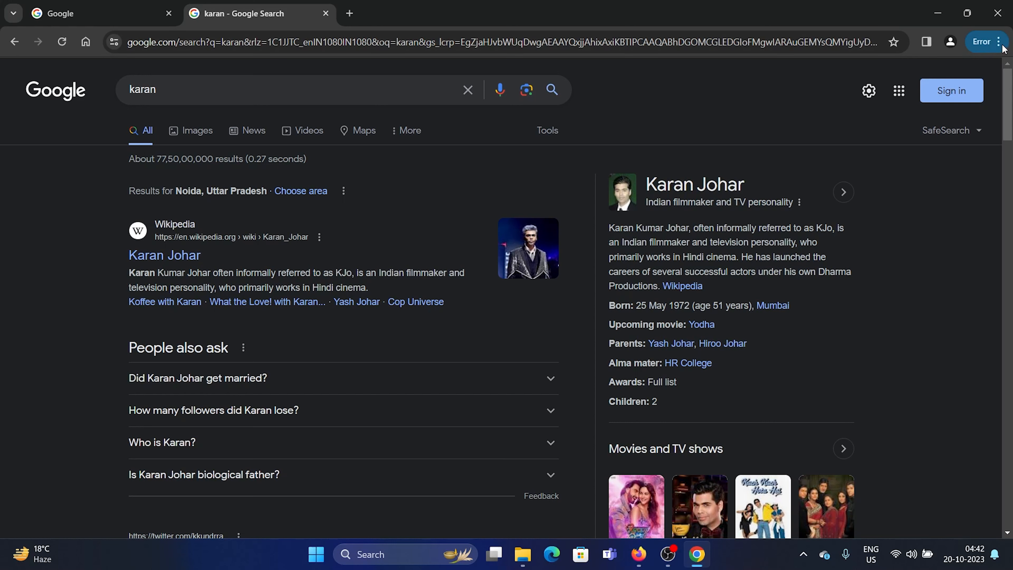
Make Bing the default search engine in Chrome's Settings > Search engine section
{"action": "left_click", "coordinate": [1003, 41]}
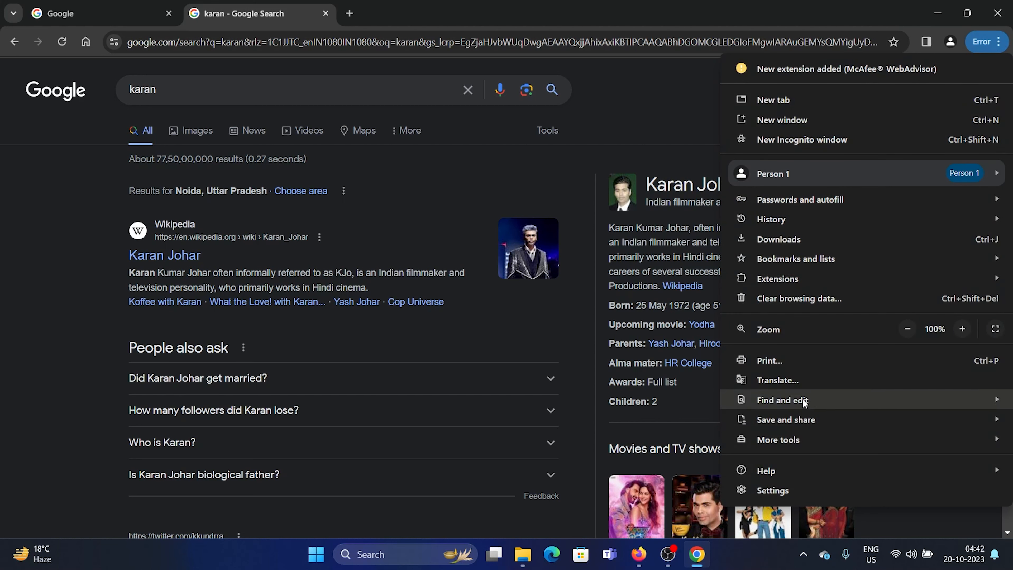
{"action": "left_click", "coordinate": [773, 490]}
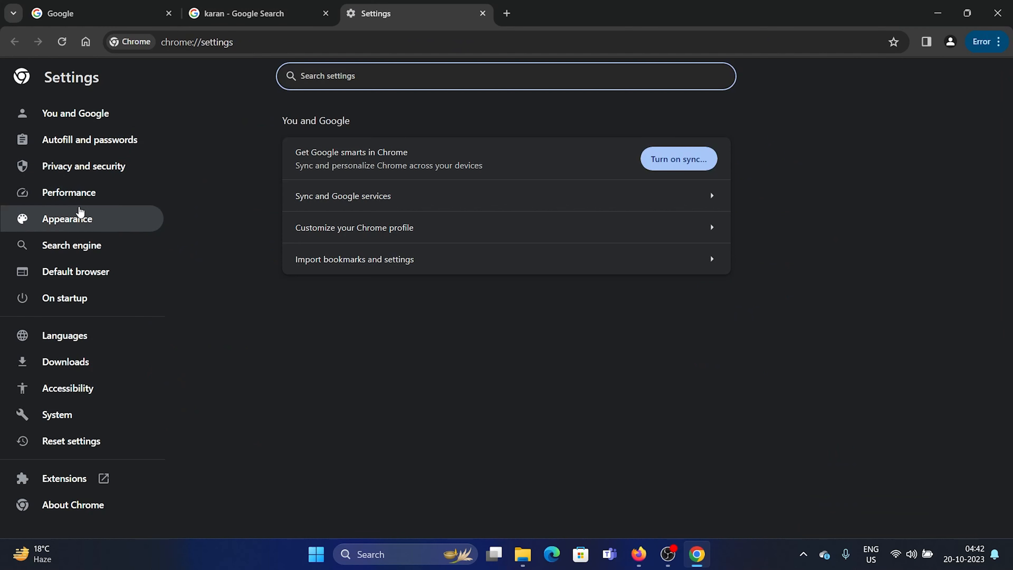
{"action": "left_click", "coordinate": [72, 245]}
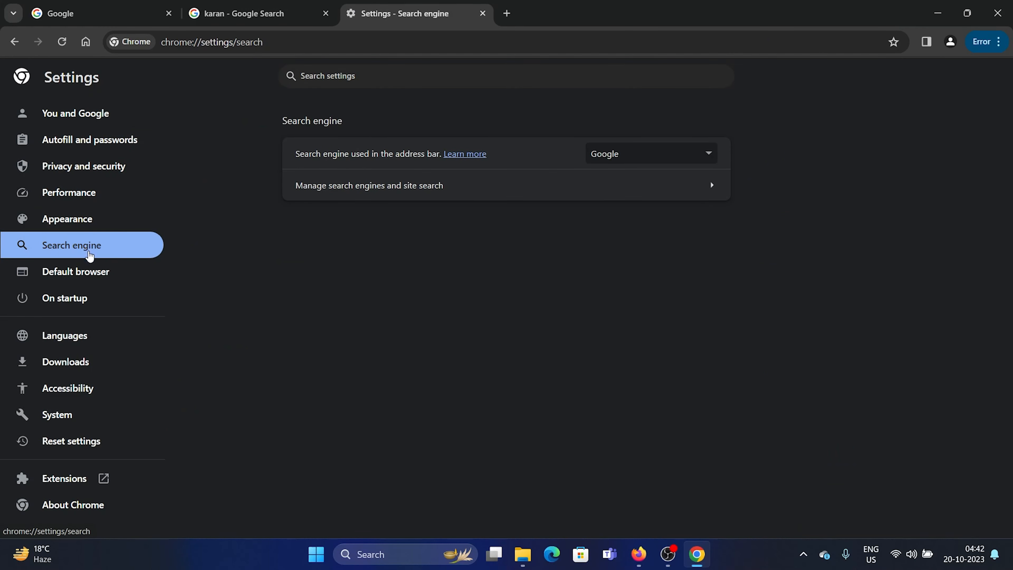
{"action": "mouse_move", "coordinate": [638, 155]}
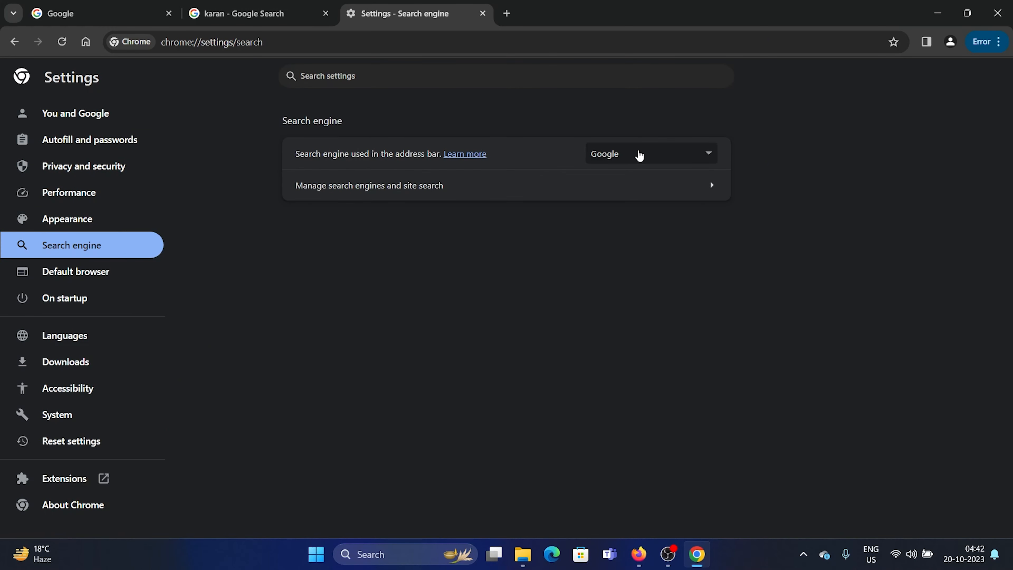
{"action": "left_click", "coordinate": [649, 153]}
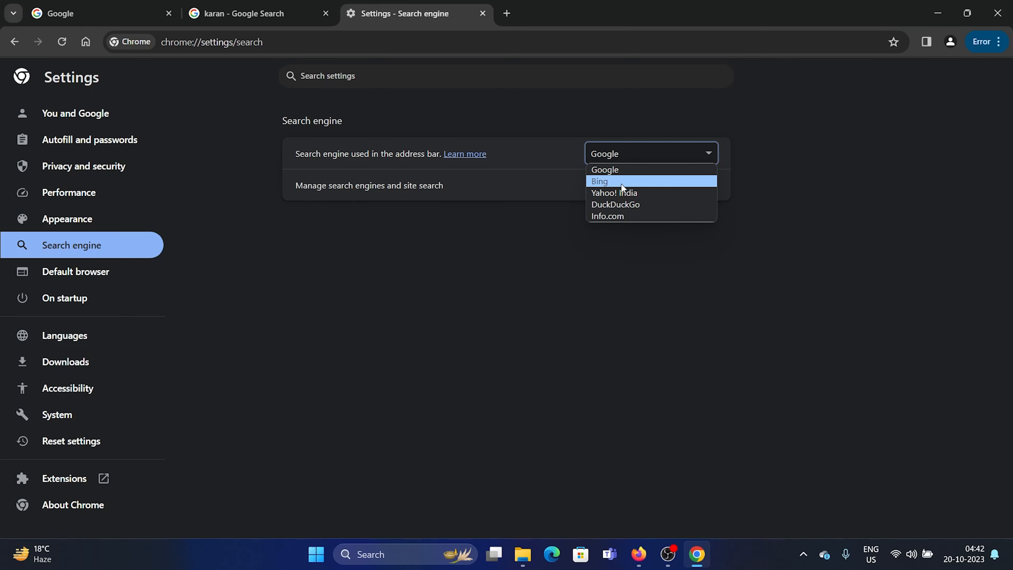
{"action": "left_click", "coordinate": [599, 181]}
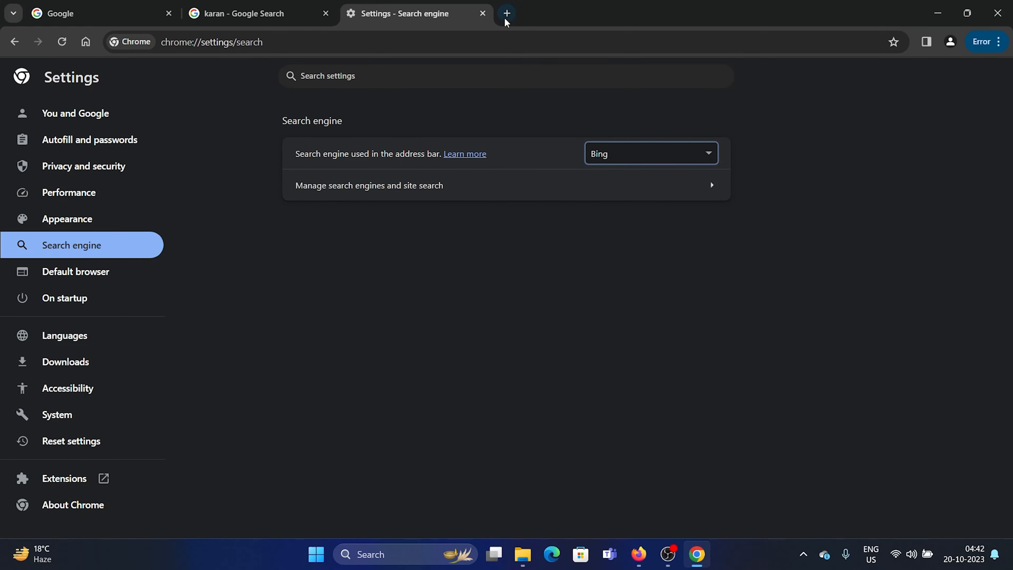
Confirm a fresh tab loads Microsoft Bing, then return to the Search engine settings
{"action": "left_click", "coordinate": [507, 13]}
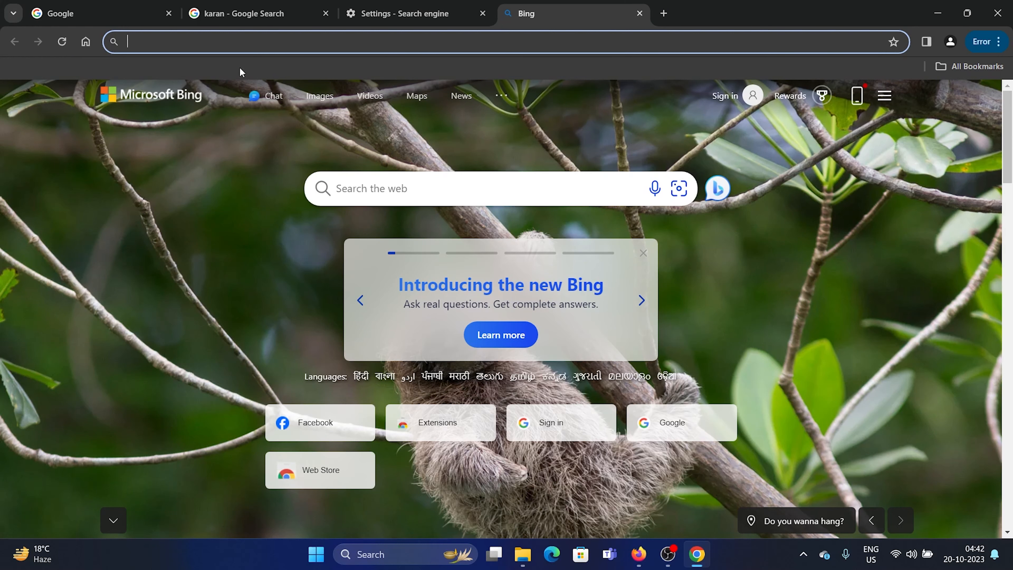
{"action": "mouse_move", "coordinate": [464, 224]}
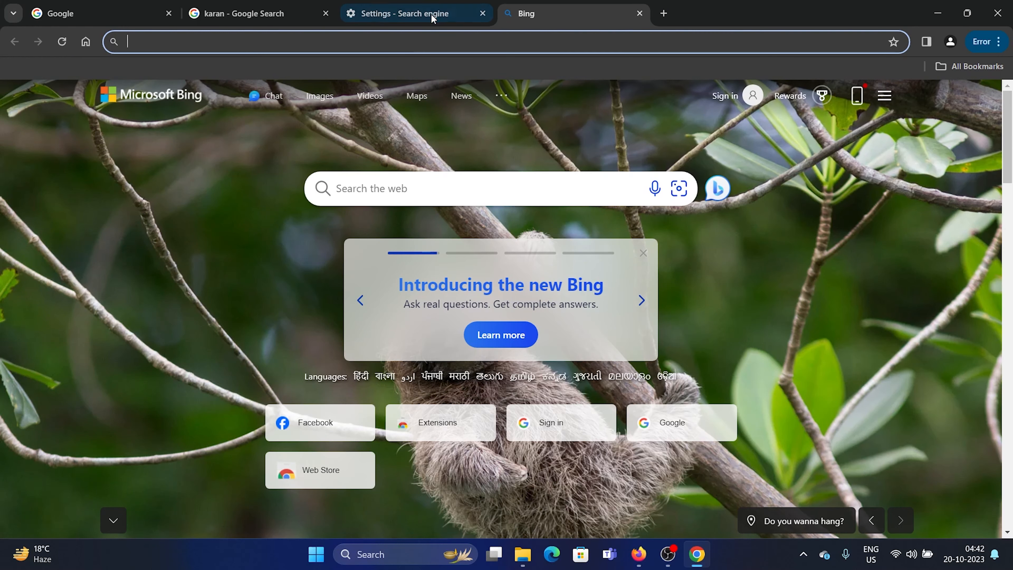
{"action": "left_click", "coordinate": [401, 12]}
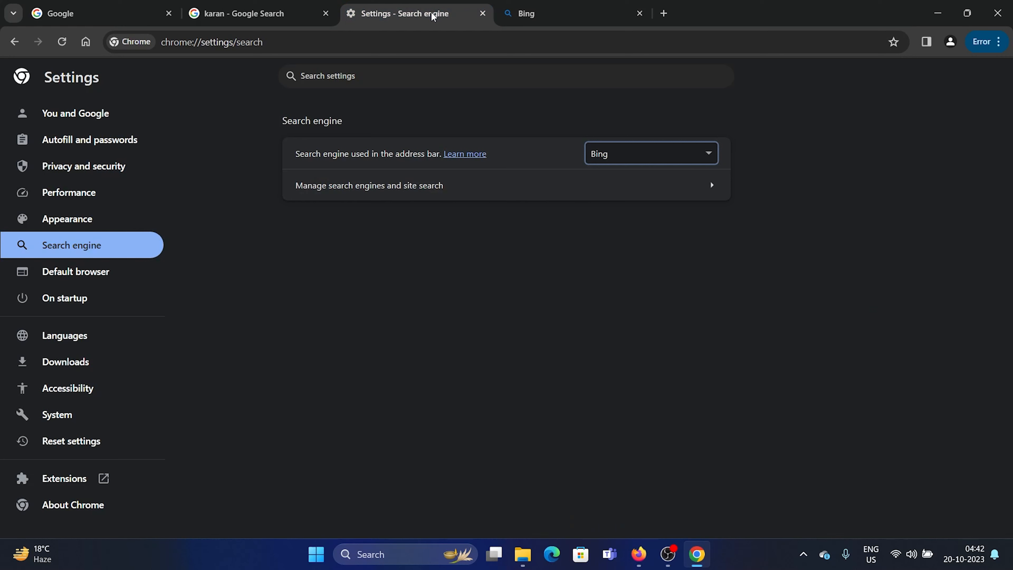
{"action": "mouse_move", "coordinate": [425, 25]}
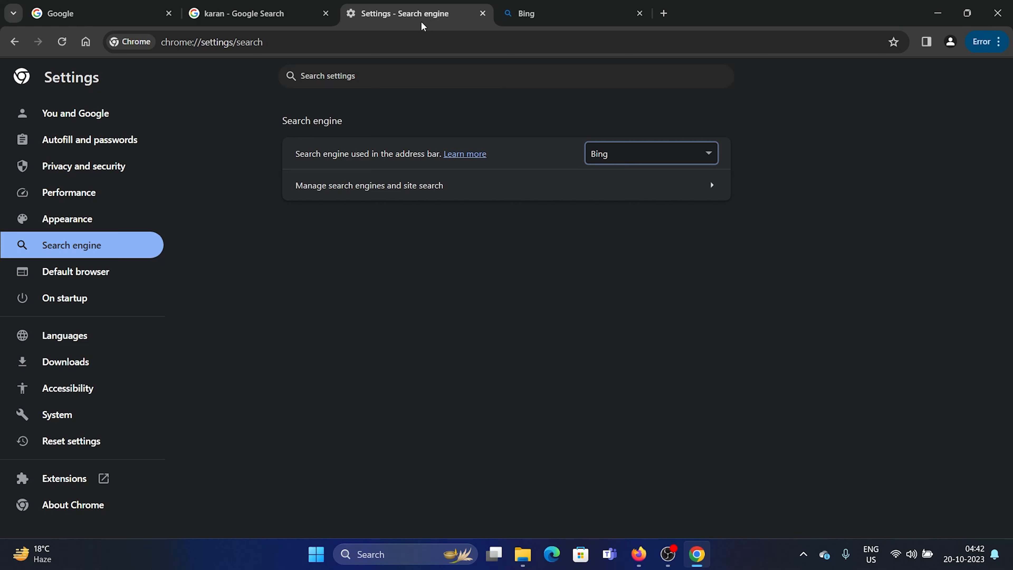
{"action": "mouse_move", "coordinate": [420, 26]}
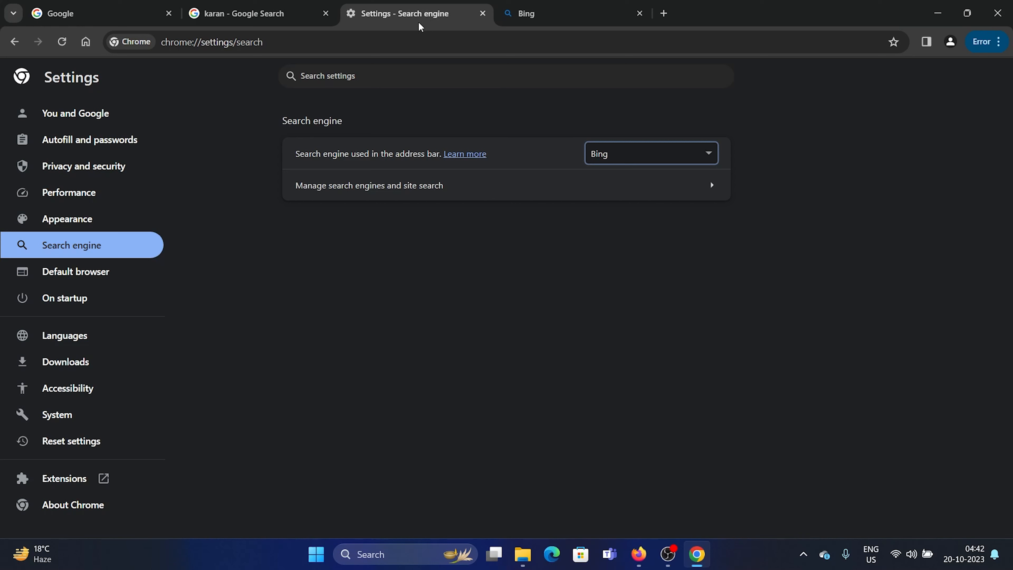
{"action": "mouse_move", "coordinate": [420, 25]}
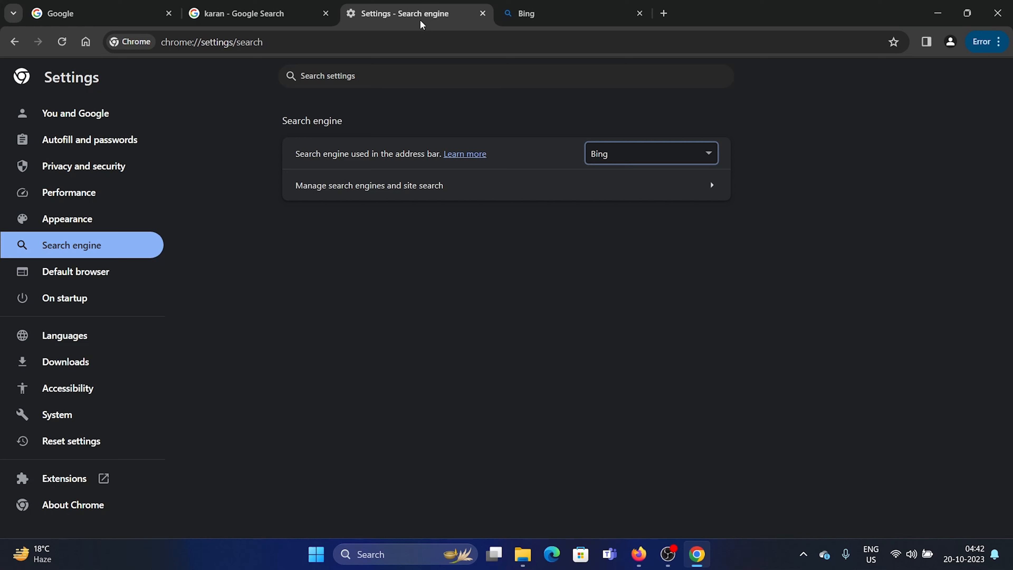